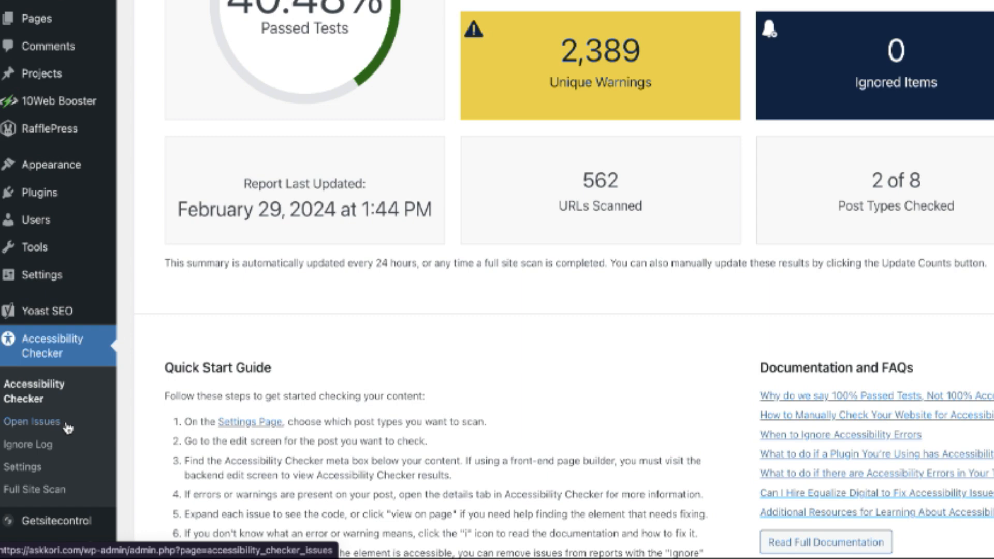
# - Show Accessibility Checker's Open Issues table, led by Insufficient Color Contrast at 4,872 errors
pyautogui.click(26, 421)
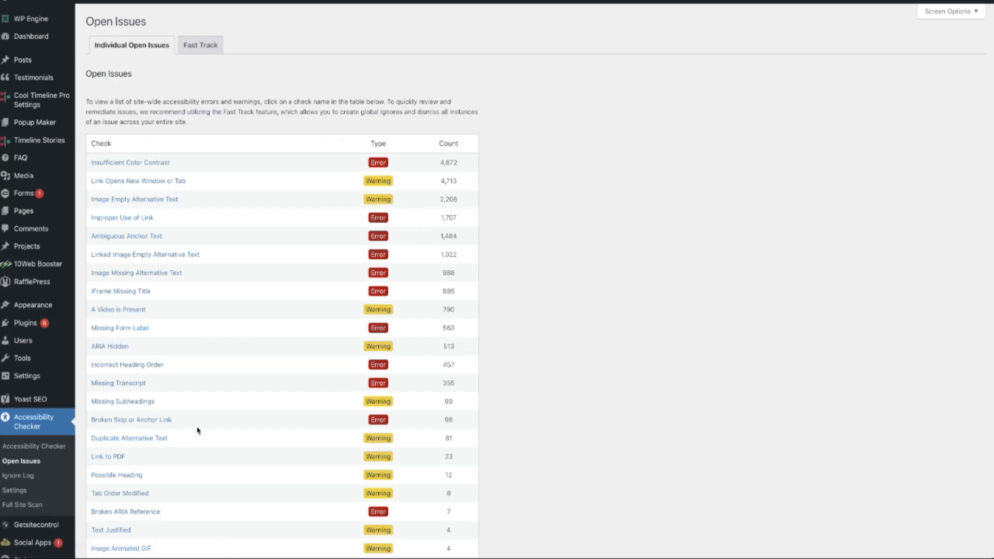
pyautogui.scroll(-3)
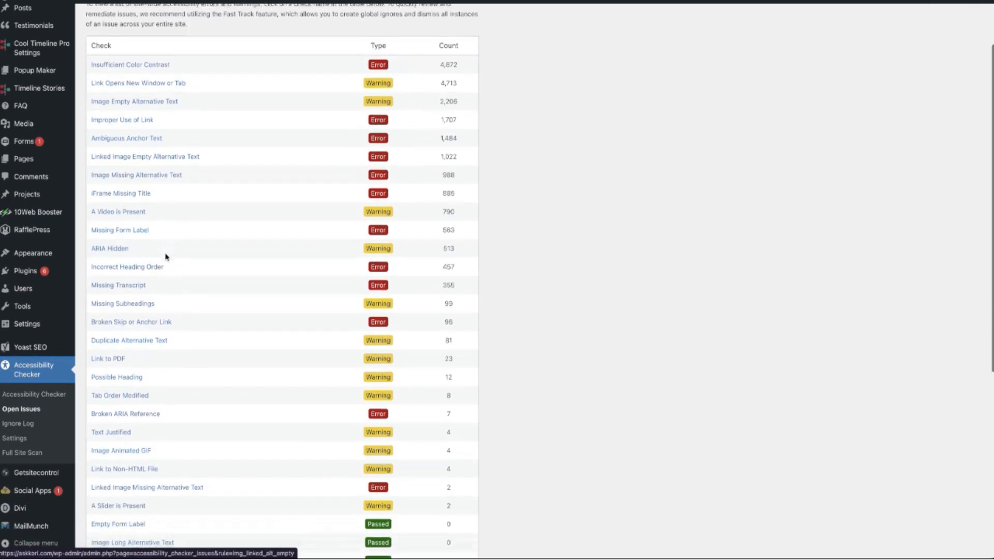
pyautogui.scroll(-3)
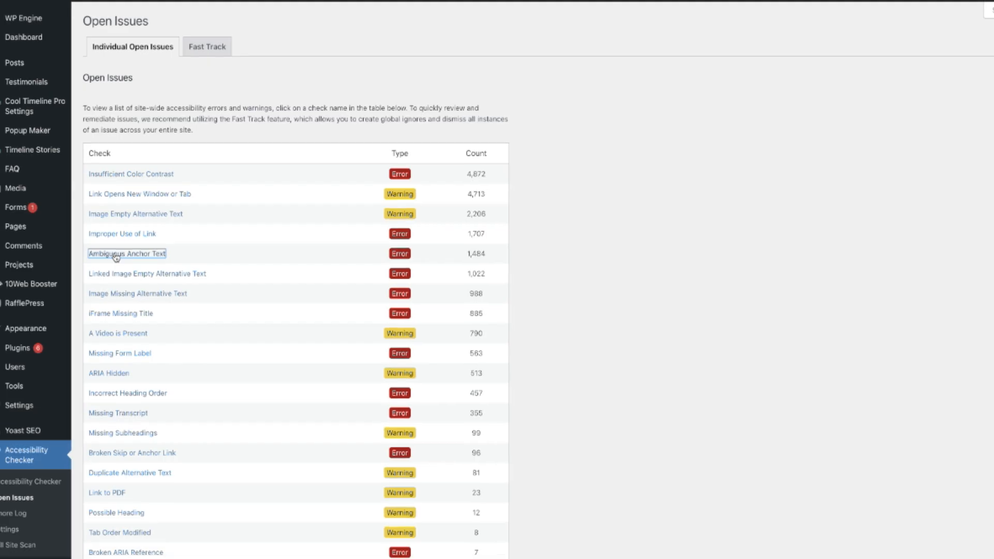
# - List the 1,484 Ambiguous Anchor Text errors by post, reviewing their affected link code
pyautogui.click(127, 254)
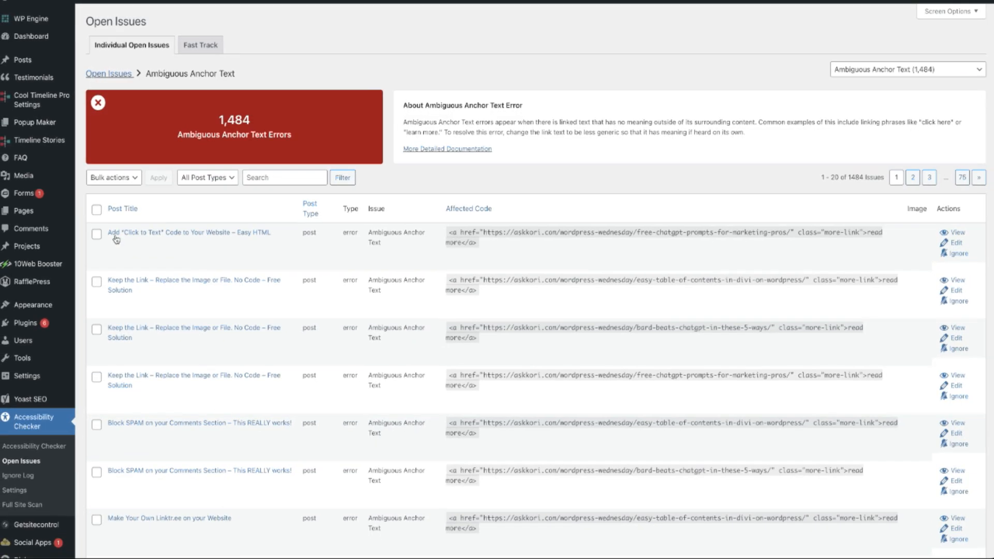
pyautogui.moveTo(356, 318)
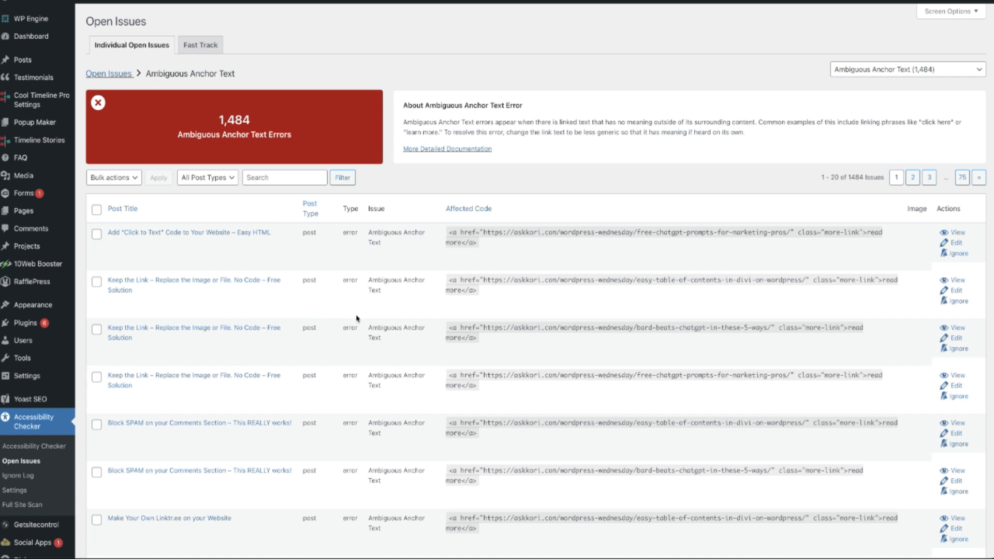
pyautogui.scroll(-3)
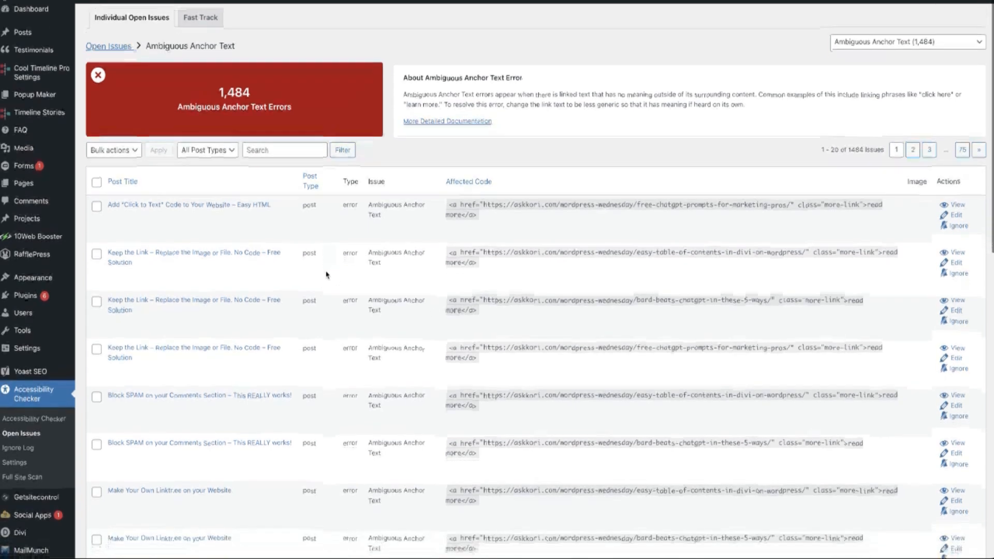
pyautogui.scroll(-3)
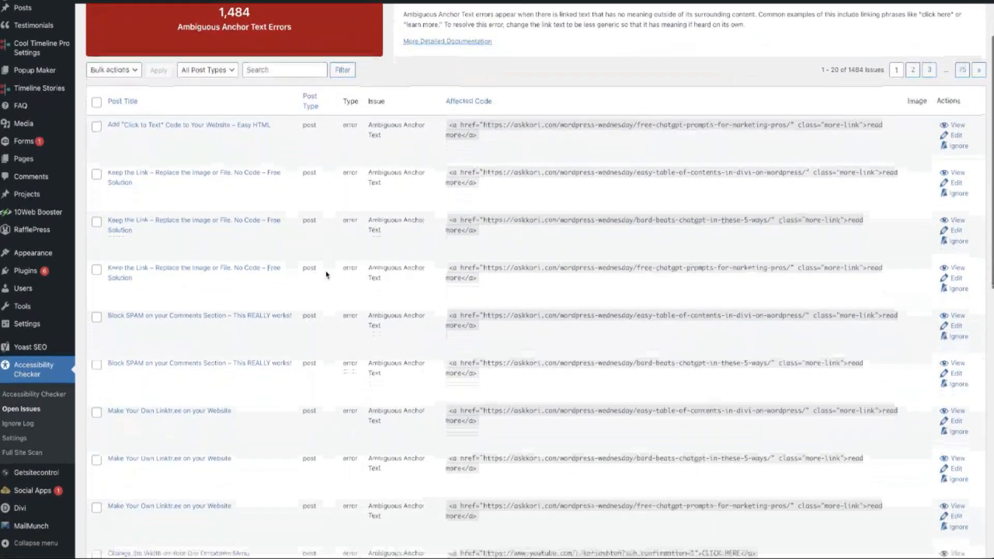
pyautogui.scroll(-3)
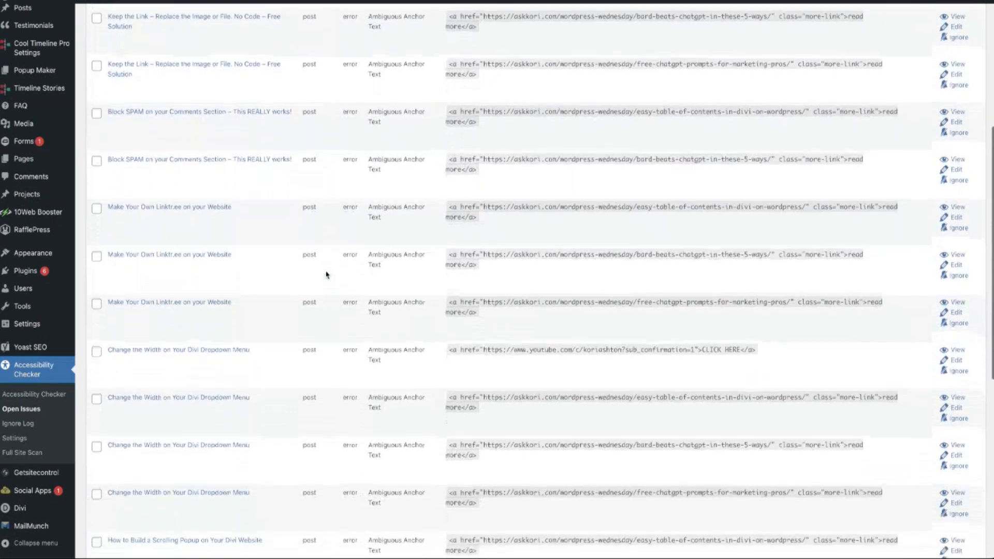
pyautogui.scroll(-3)
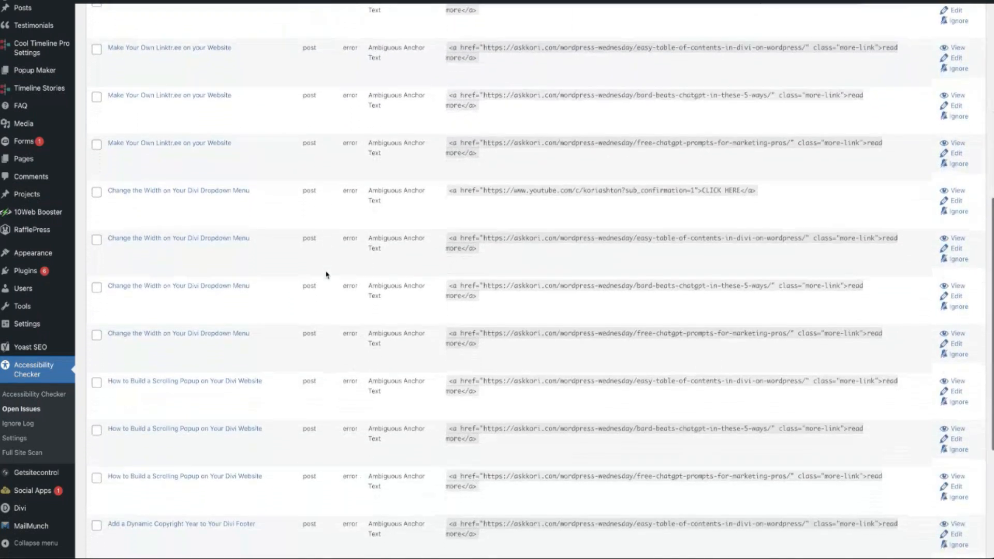
pyautogui.scroll(-3)
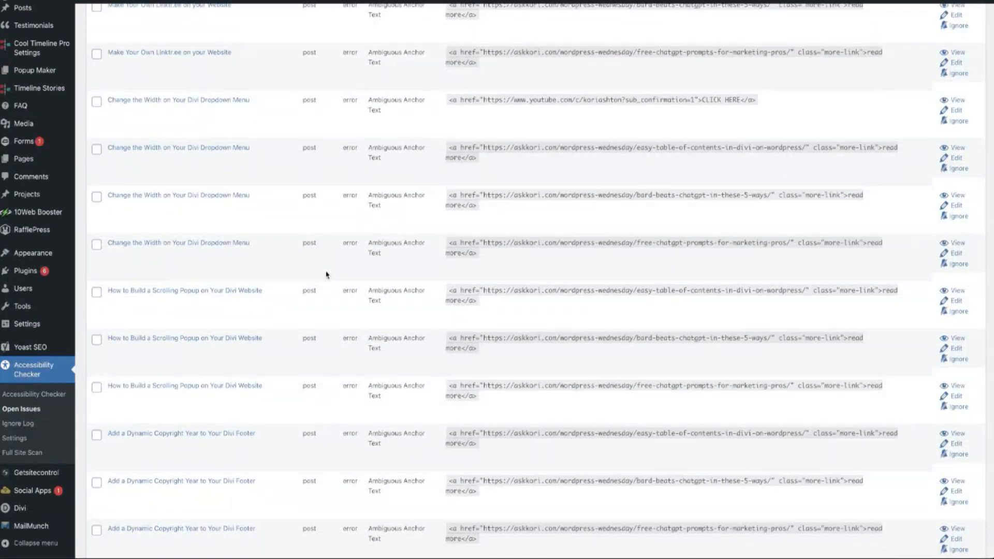
pyautogui.scroll(-3)
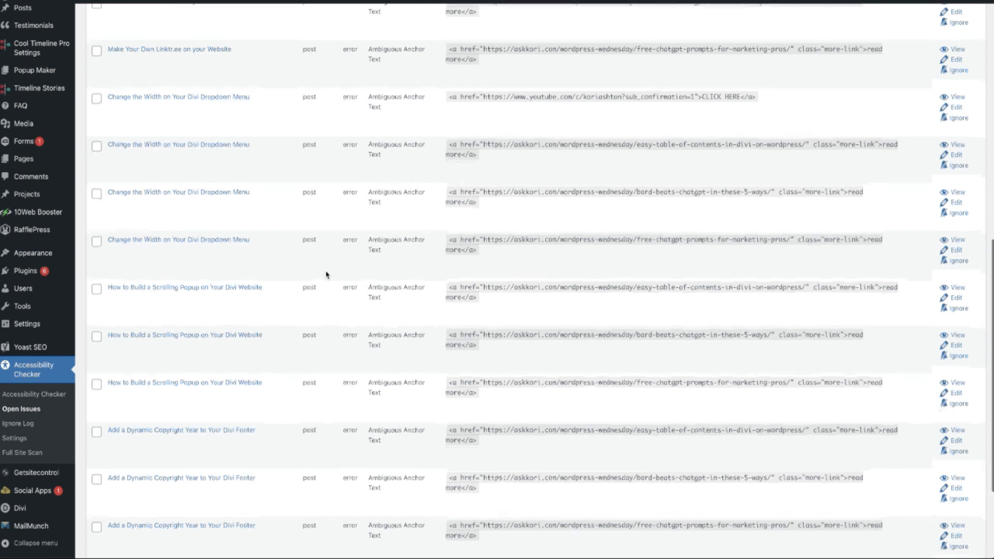
pyautogui.scroll(-3)
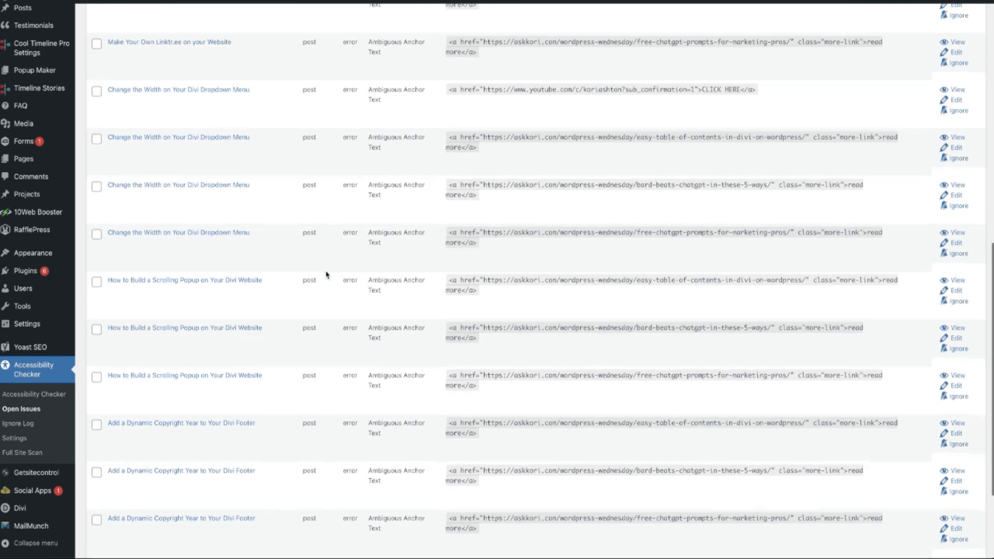
pyautogui.scroll(-3)
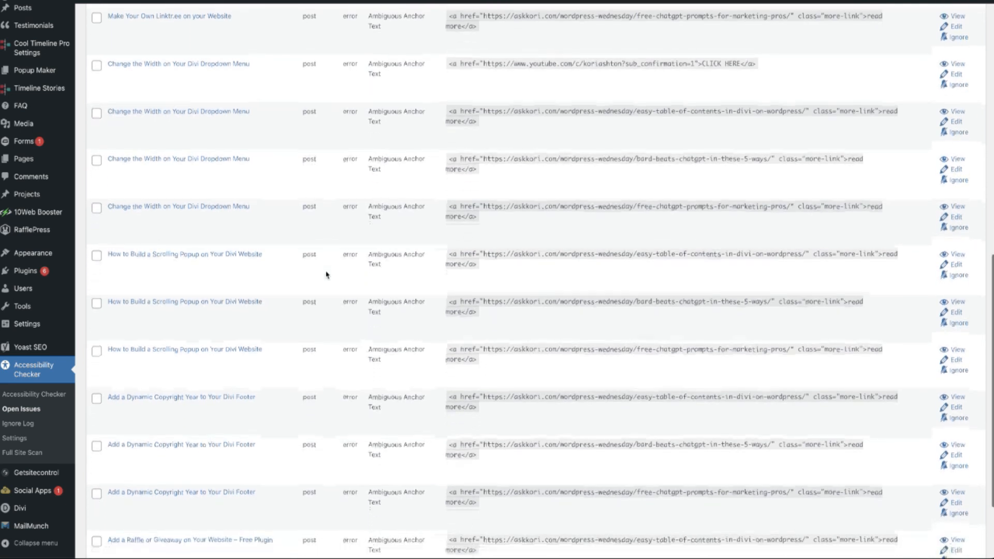
pyautogui.scroll(-3)
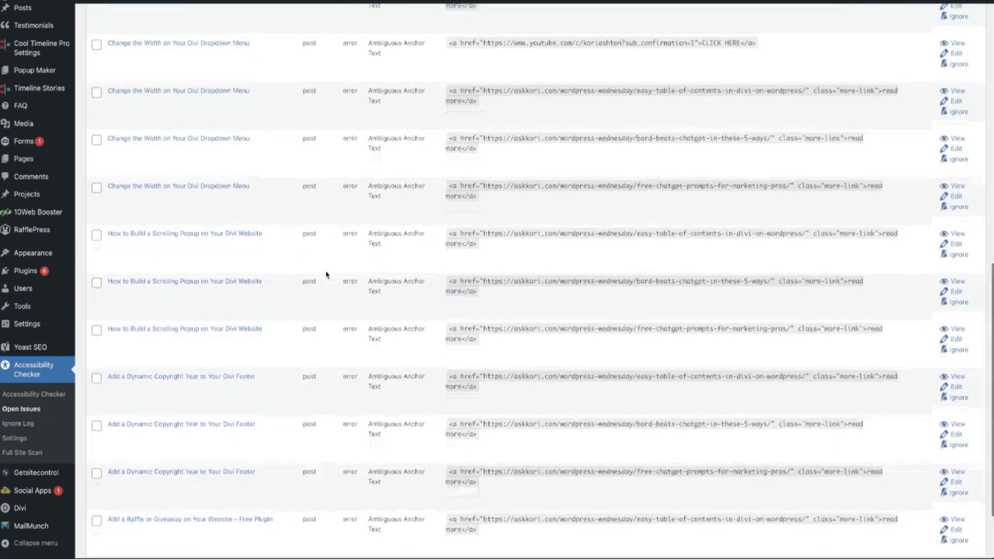
pyautogui.scroll(-3)
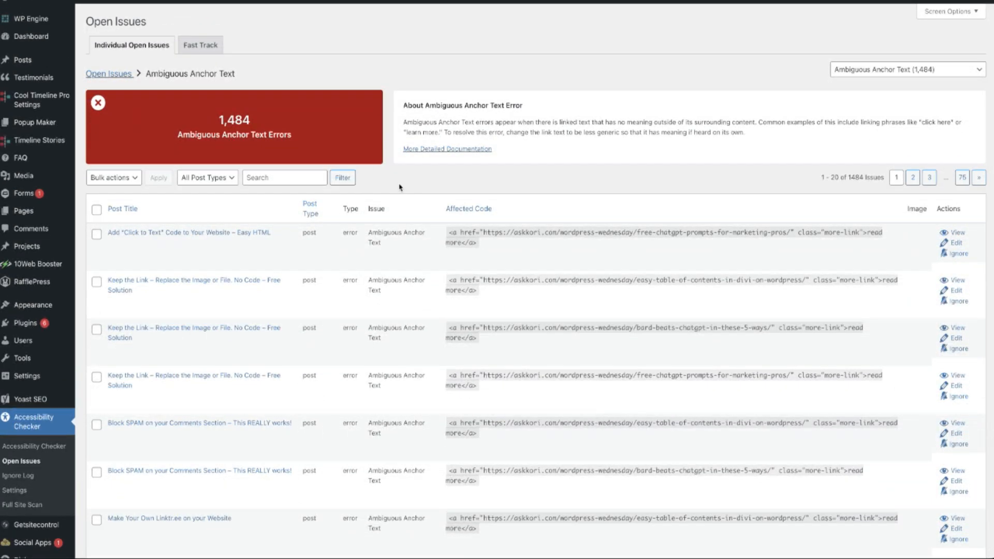
# - Filter Ambiguous Anchor Text errors by 'learn' and view the Learn More link on the live page
pyautogui.write('learn')
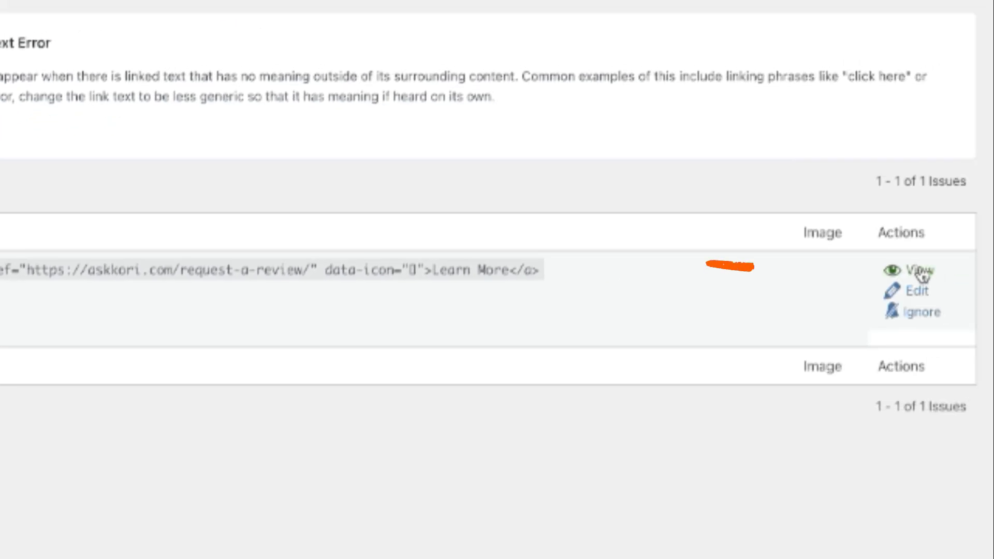
pyautogui.click(915, 271)
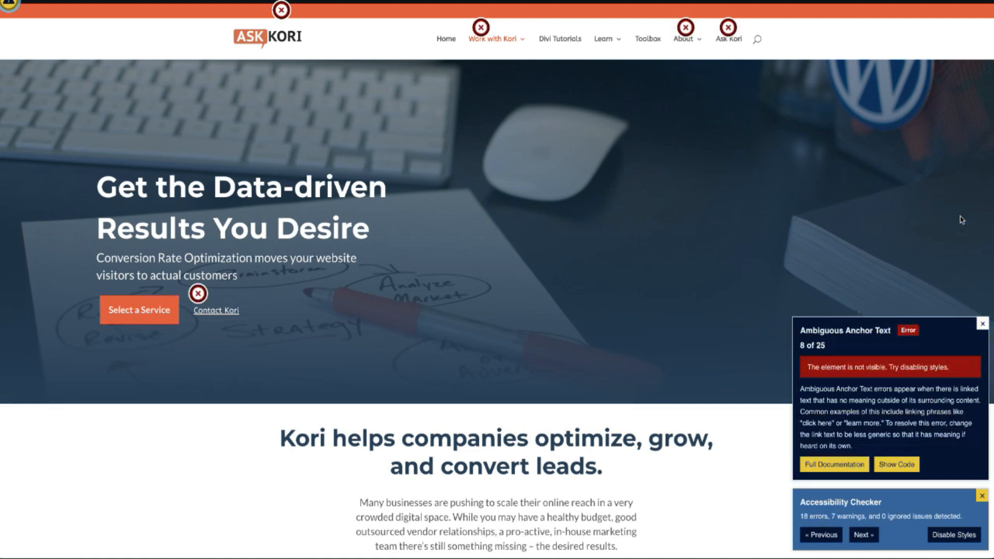
# - Scroll to the flagged Learn More button in the YouTube review section
pyautogui.scroll(-3)
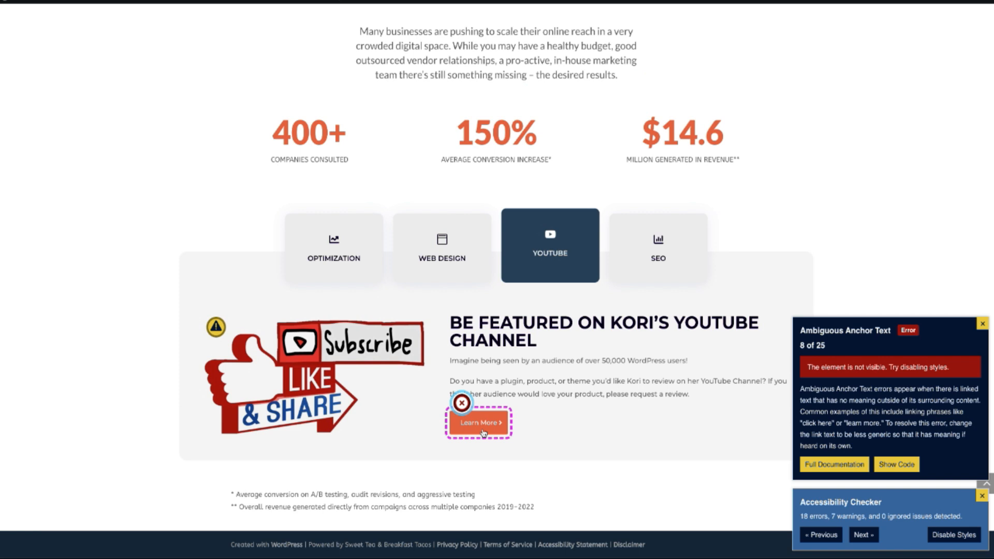
pyautogui.moveTo(482, 428)
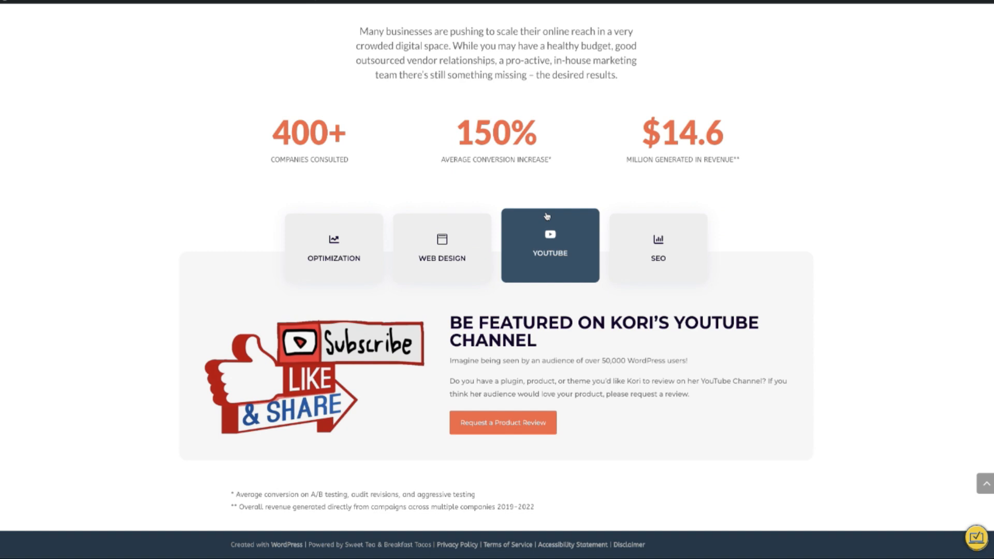
pyautogui.scroll(-3)
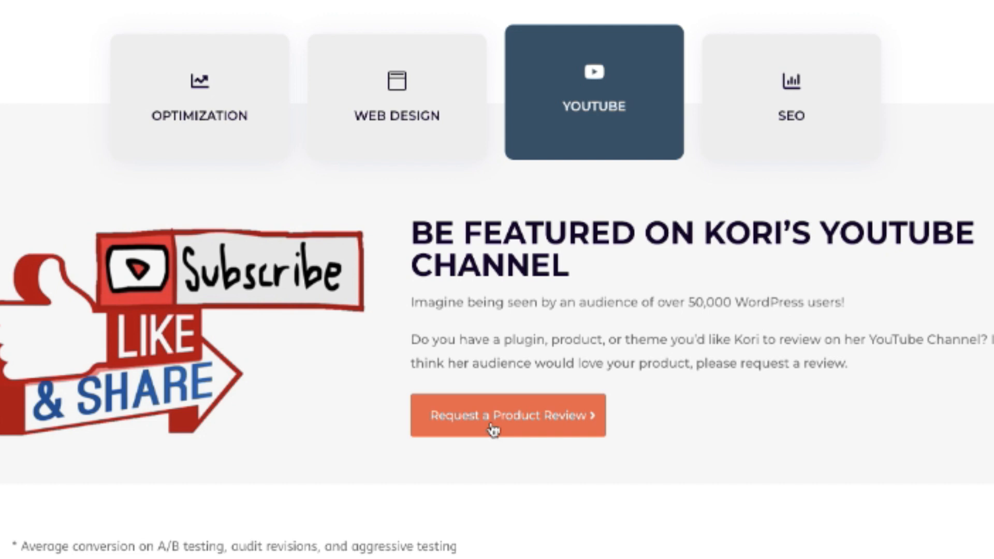
pyautogui.moveTo(594, 433)
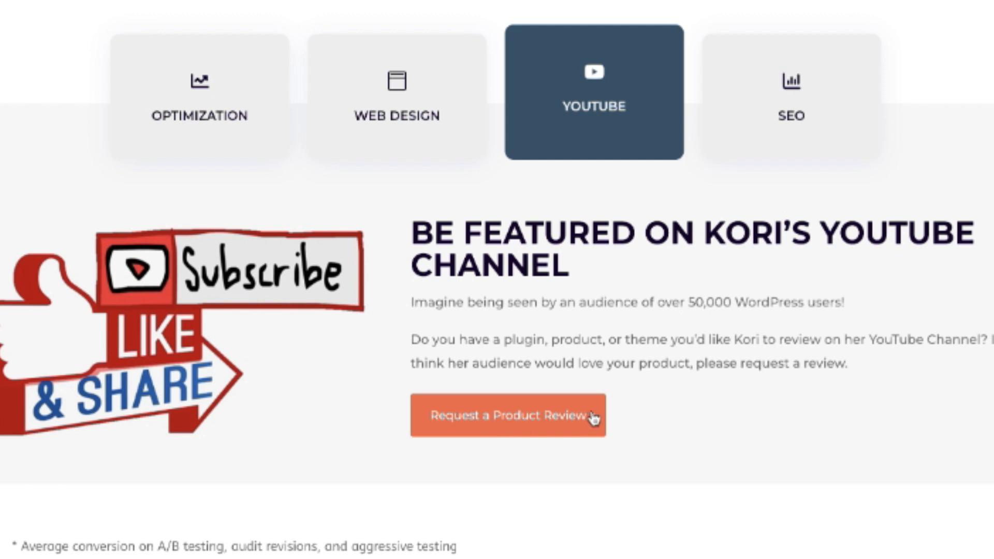
pyautogui.moveTo(624, 433)
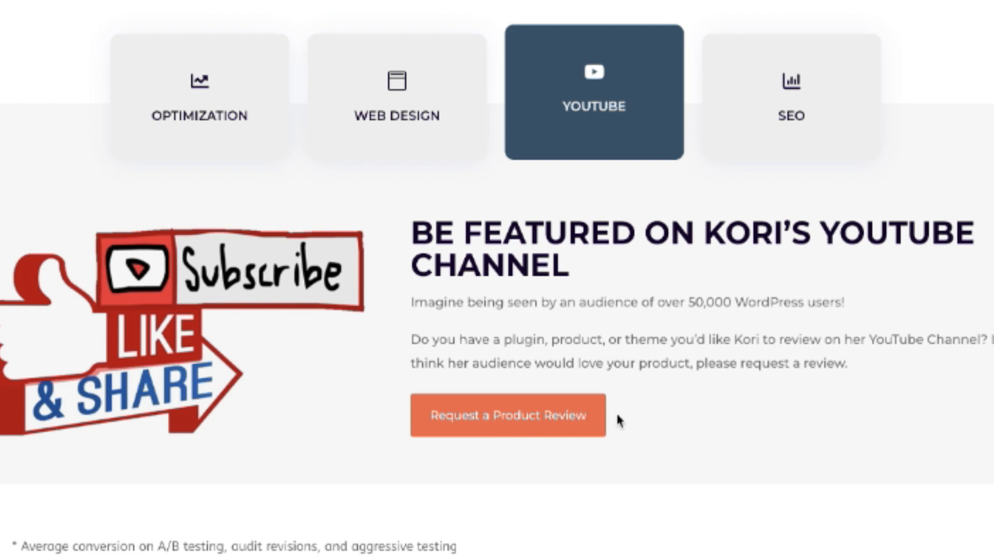